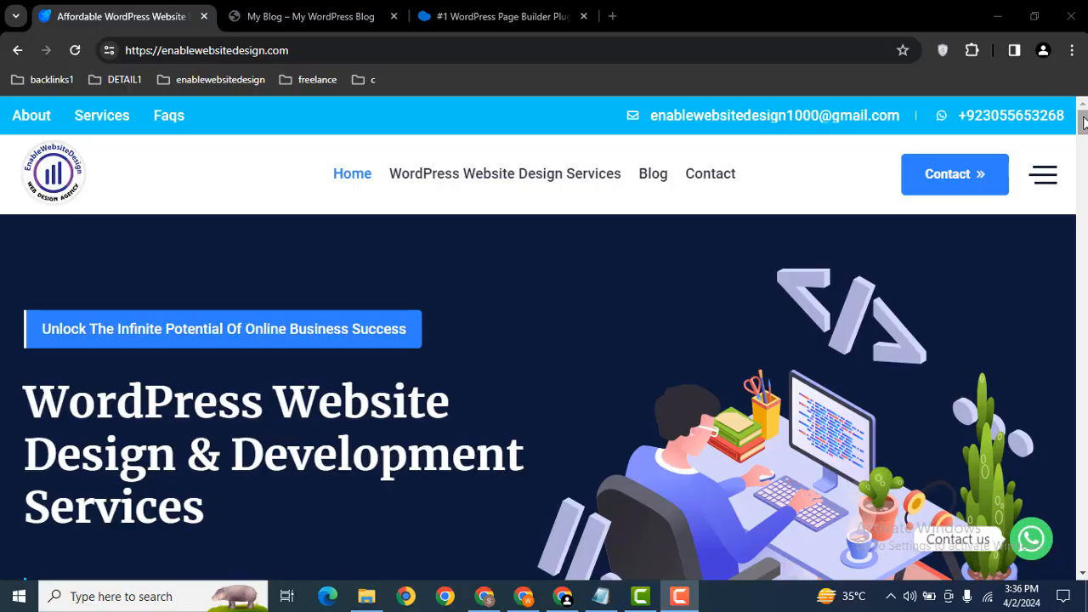
- Switch Chrome to the 'My Blog' tab showing the WordPress admin dashboard
scroll("down", 3)
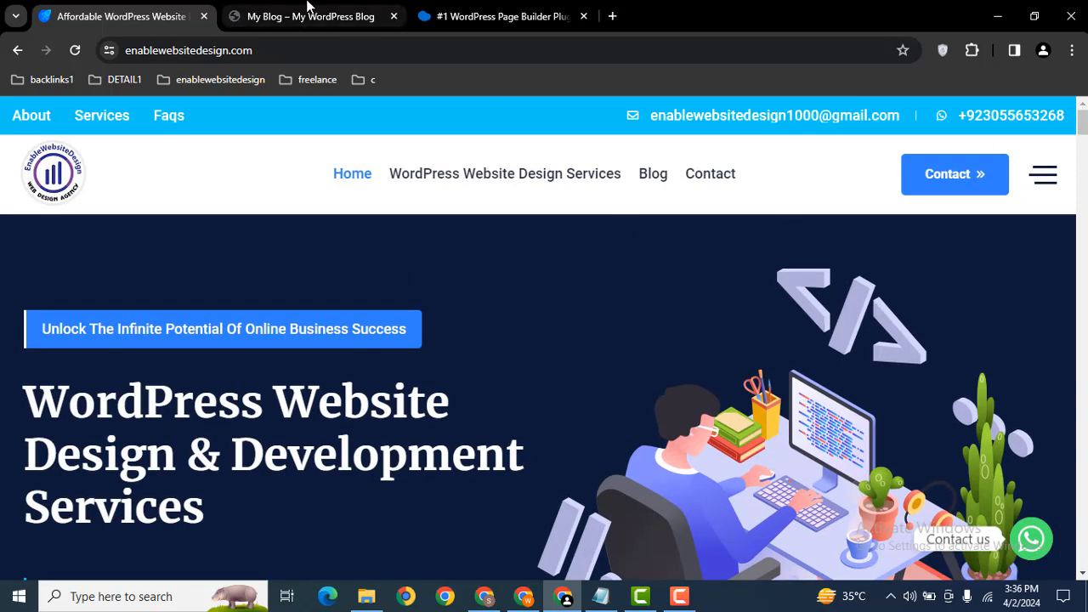
left_click(309, 17)
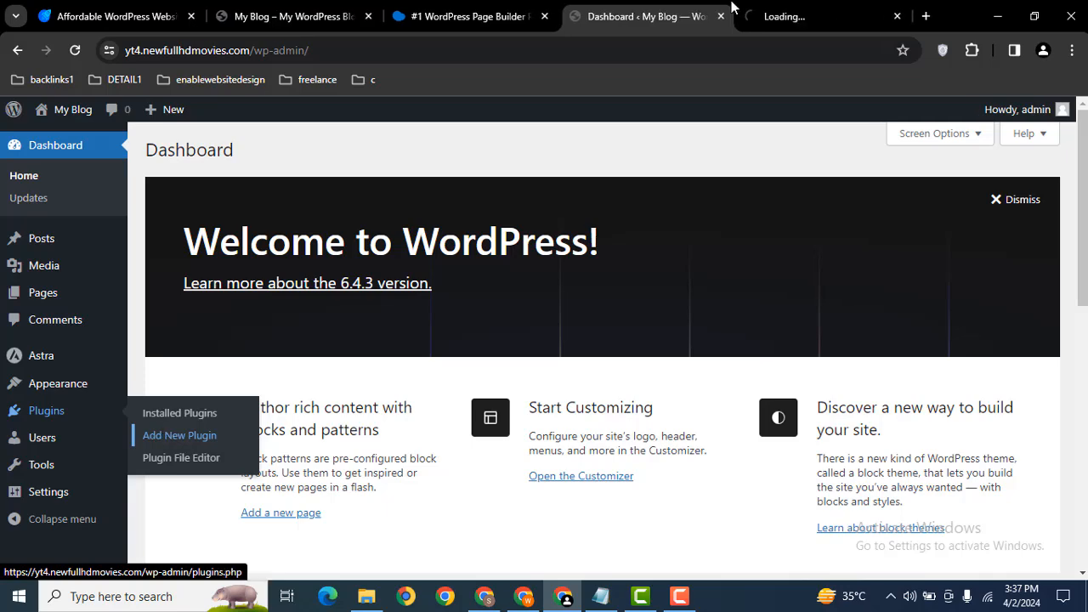
- Upload wpbakery_v7.5.zip through Add New Plugin and start installing it
left_click(180, 435)
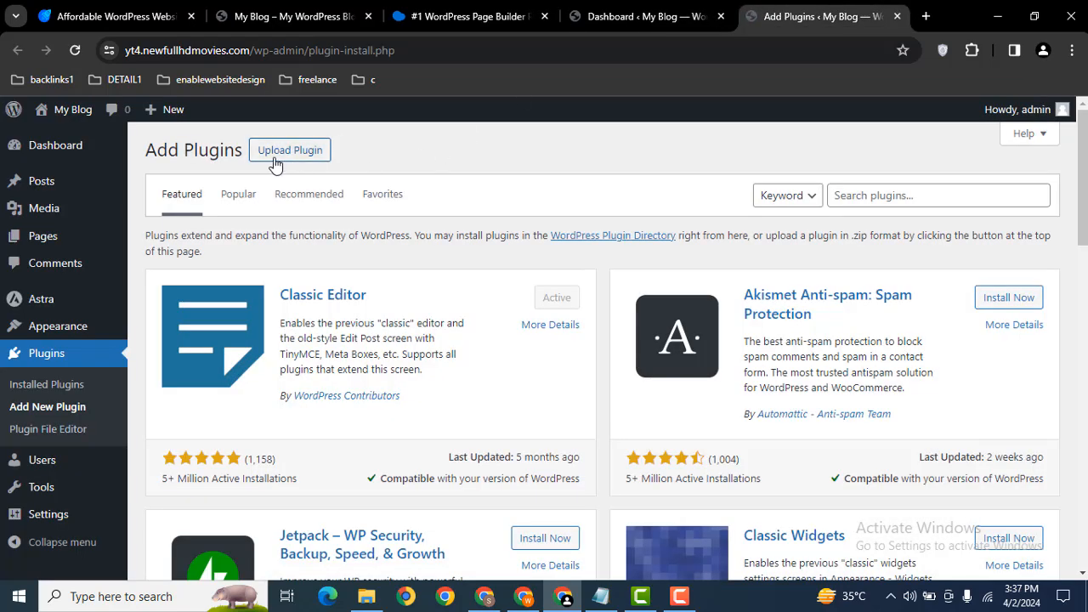
left_click(289, 149)
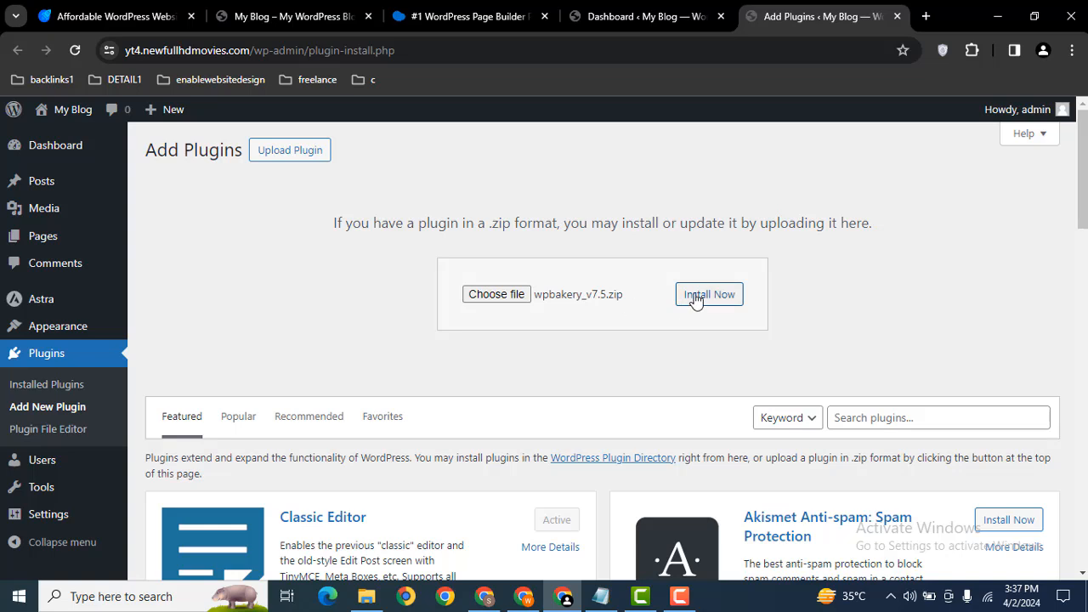
left_click(710, 292)
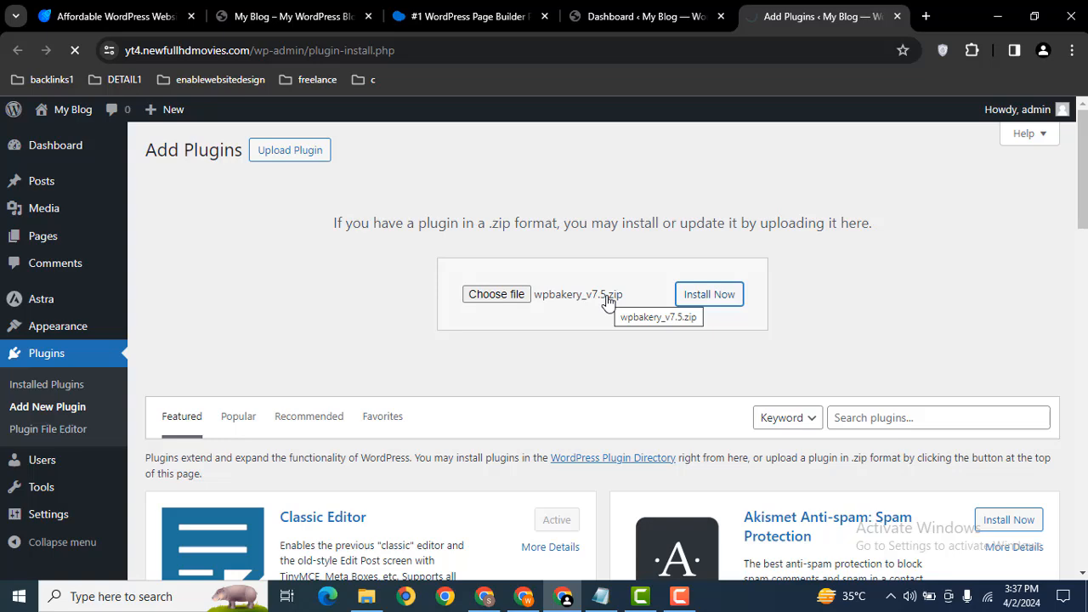
mouse_move(536, 167)
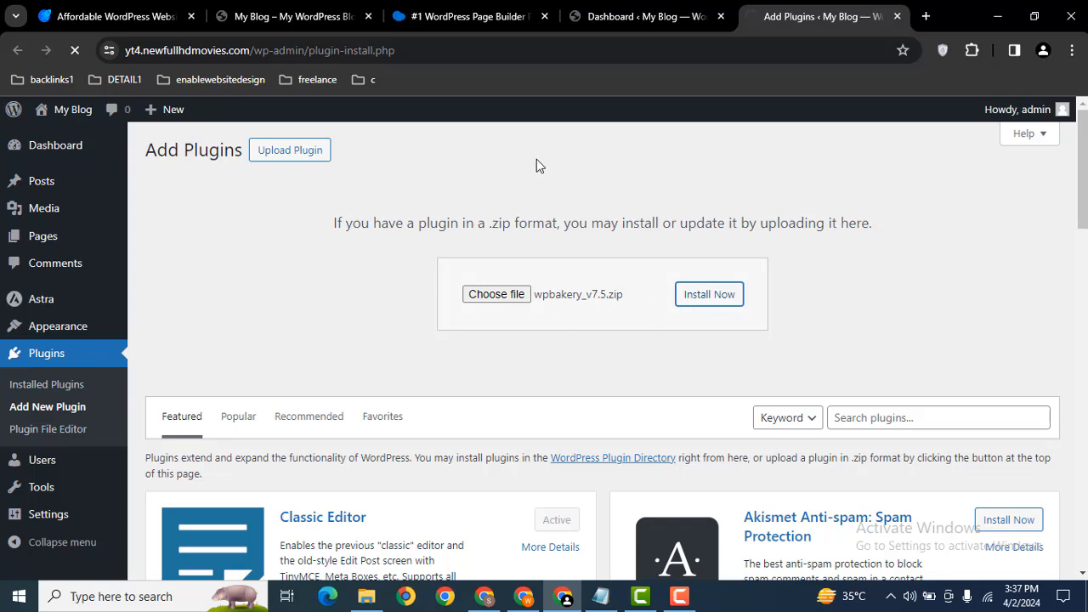
left_click(463, 17)
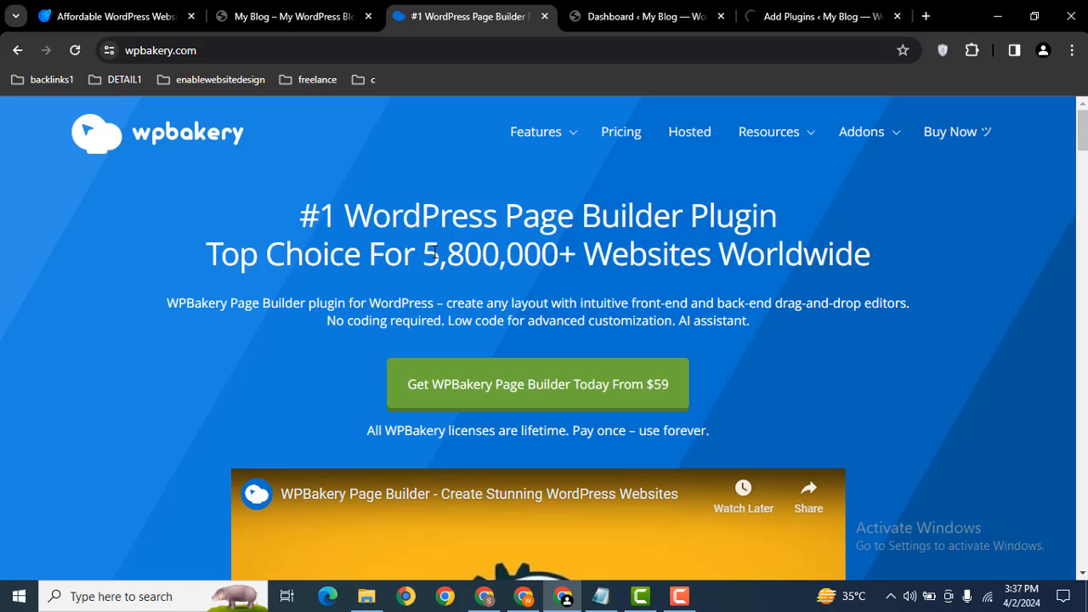
mouse_move(568, 372)
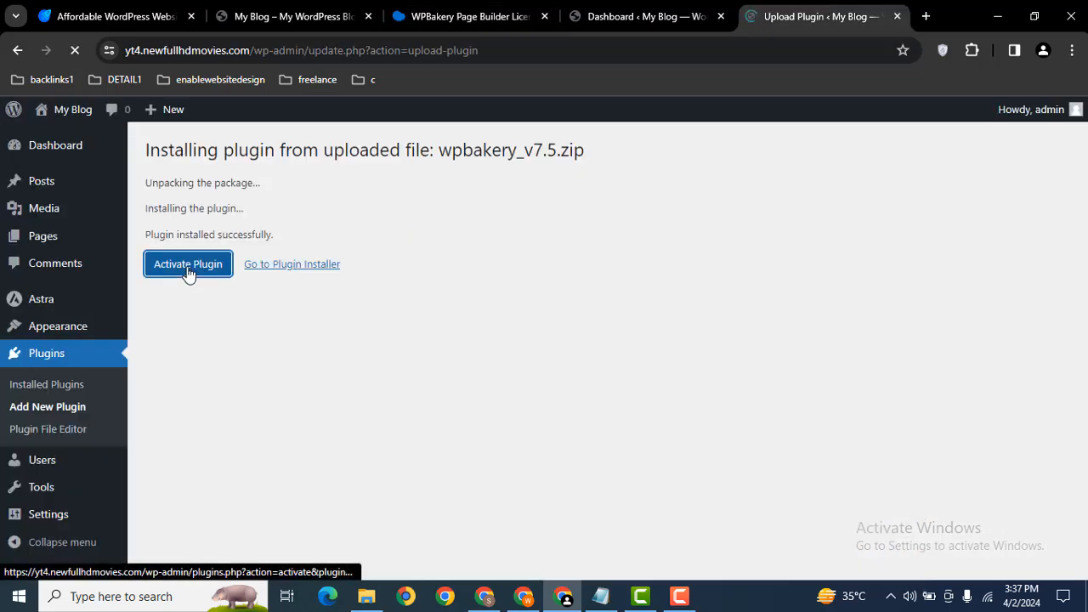
- Activate WPBakery Page Builder and open the Home page in the editor
left_click(188, 263)
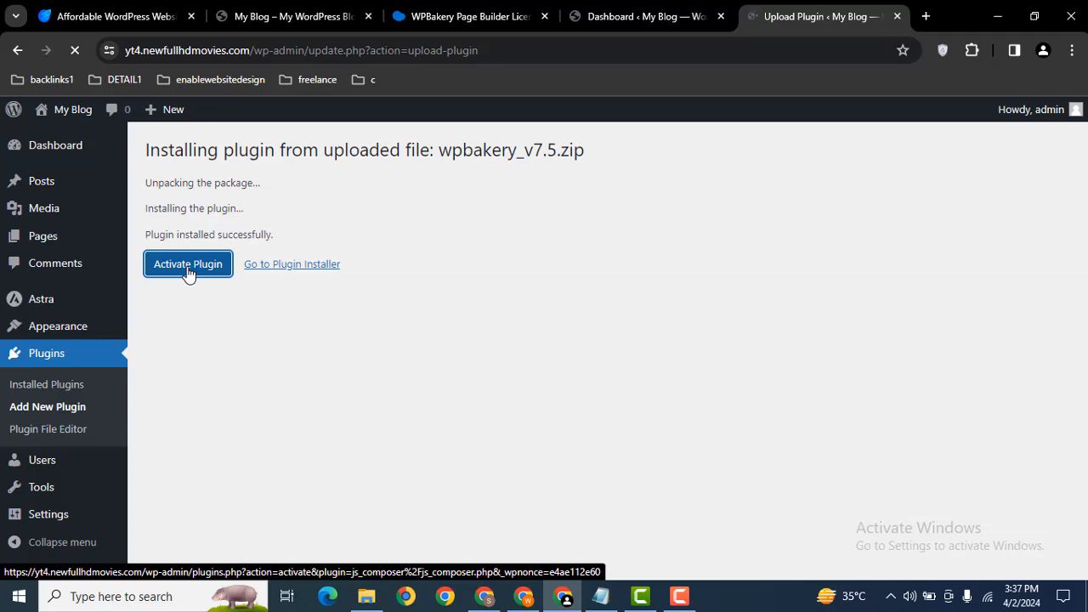
left_click(187, 264)
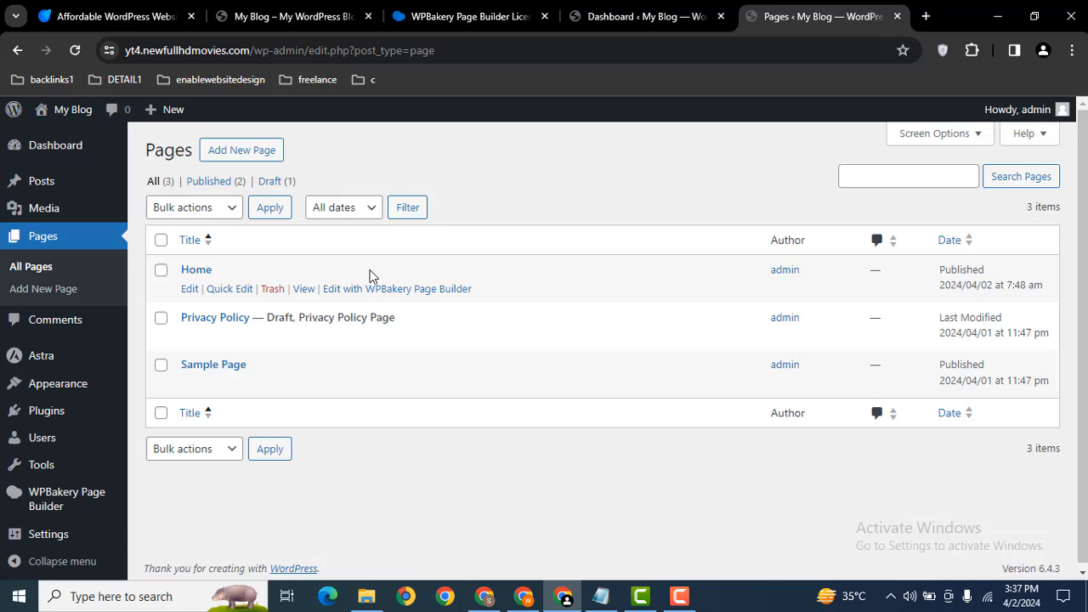
mouse_move(396, 289)
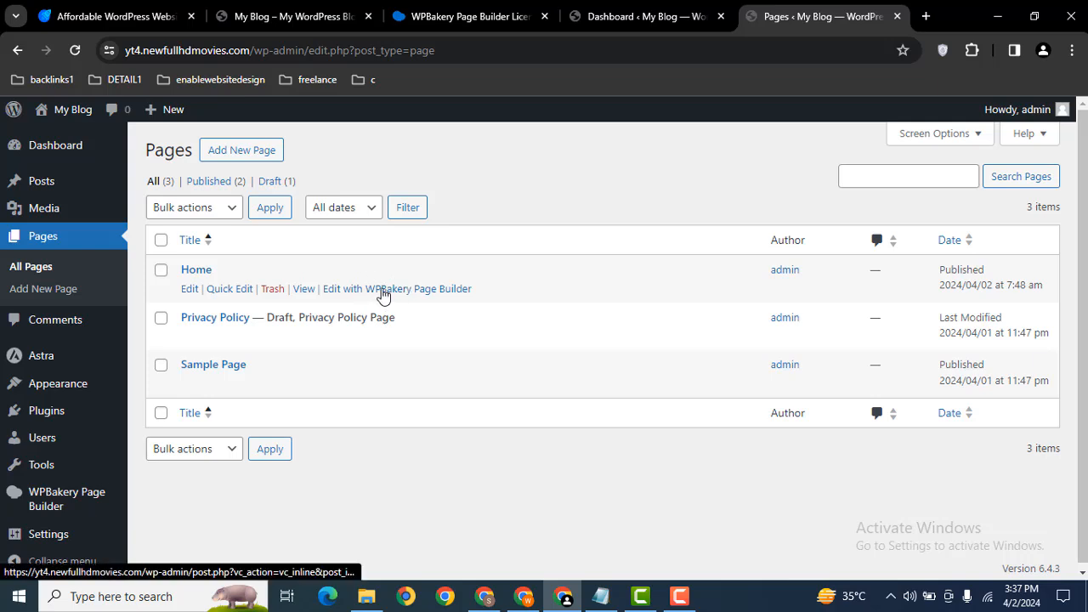
mouse_move(189, 289)
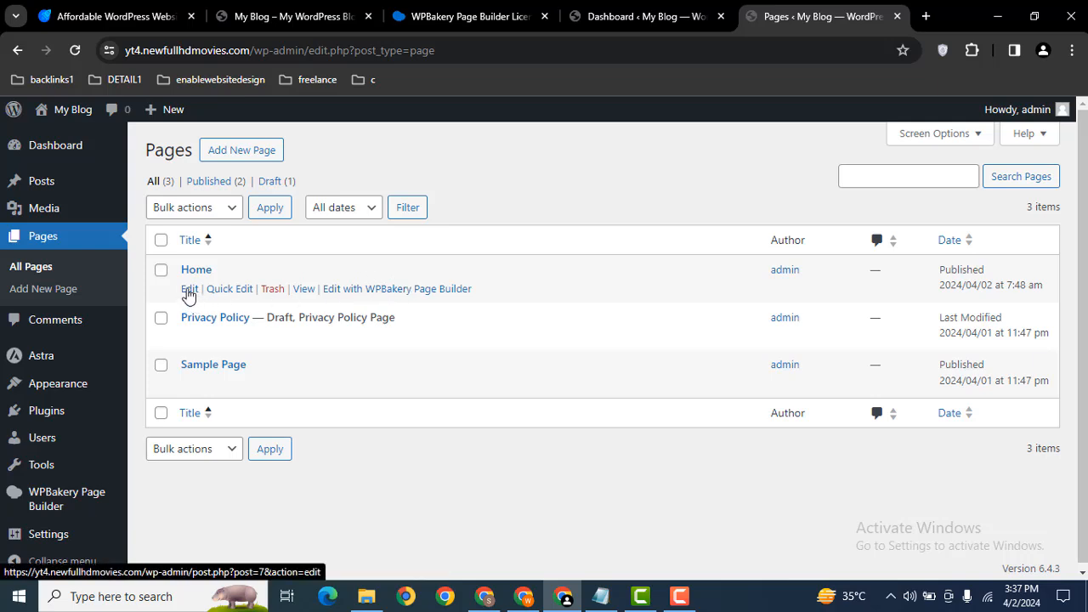
left_click(191, 289)
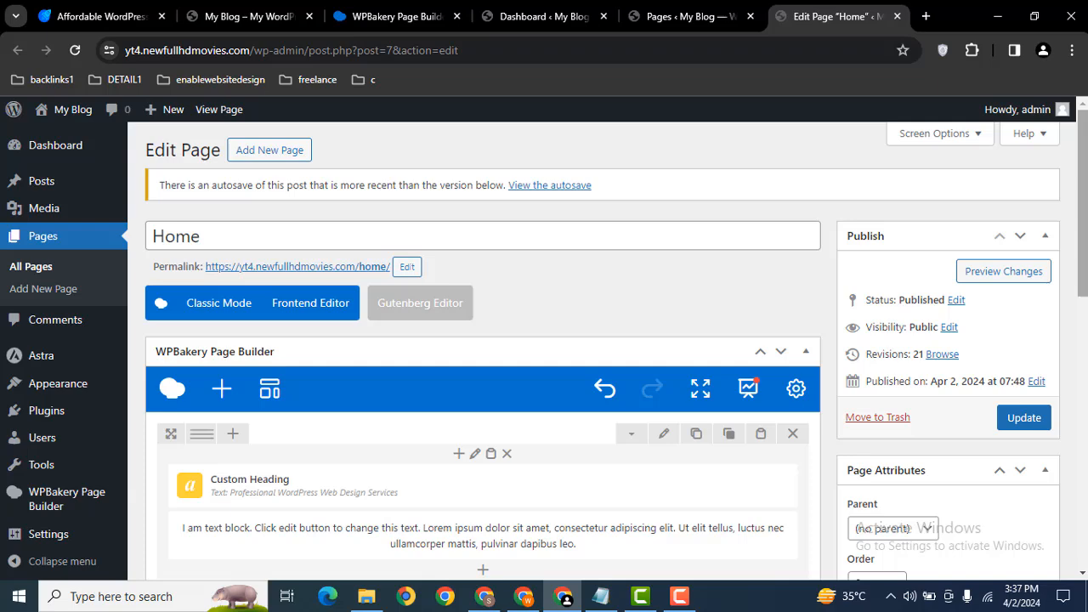
- Bring up WPBakery's Add Element picker in the empty row below the image carousel
scroll("down", 3)
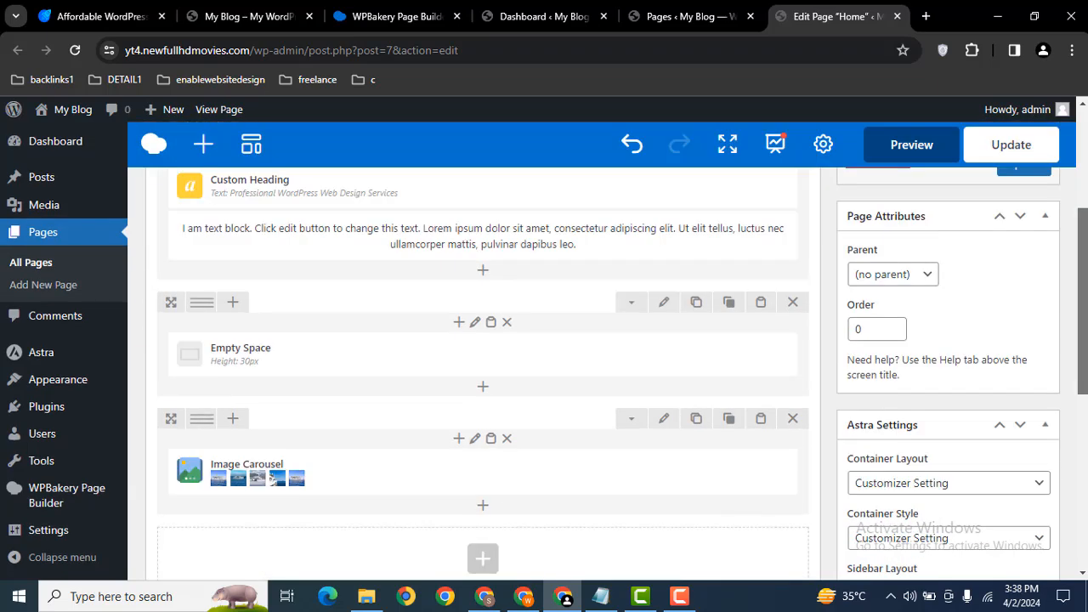
scroll("down", 3)
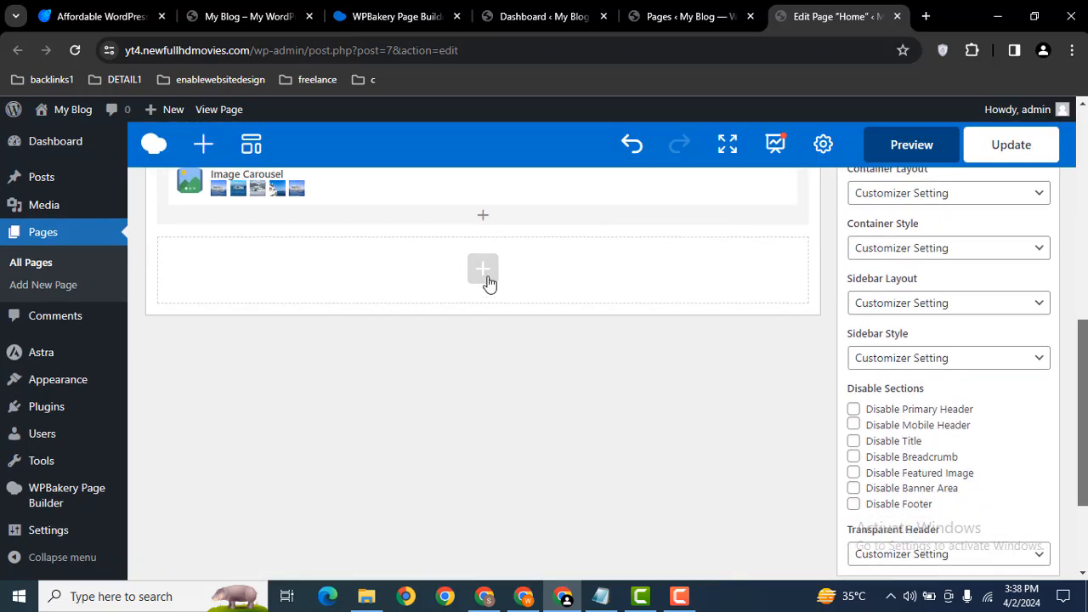
left_click(483, 269)
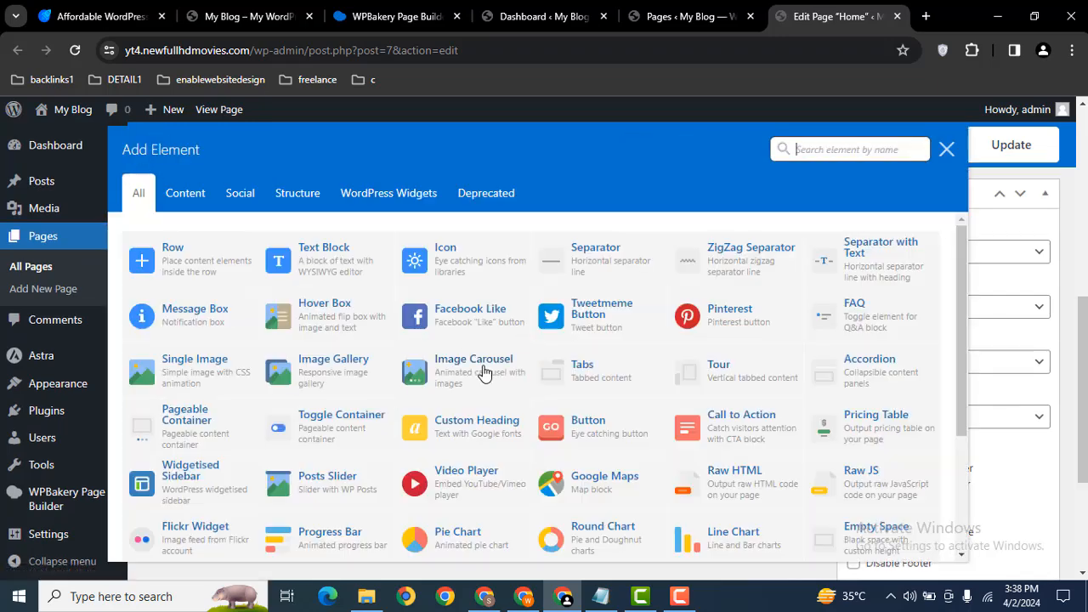
- Search 'googl' and add a Google Maps element below the image carousel
left_click(850, 150)
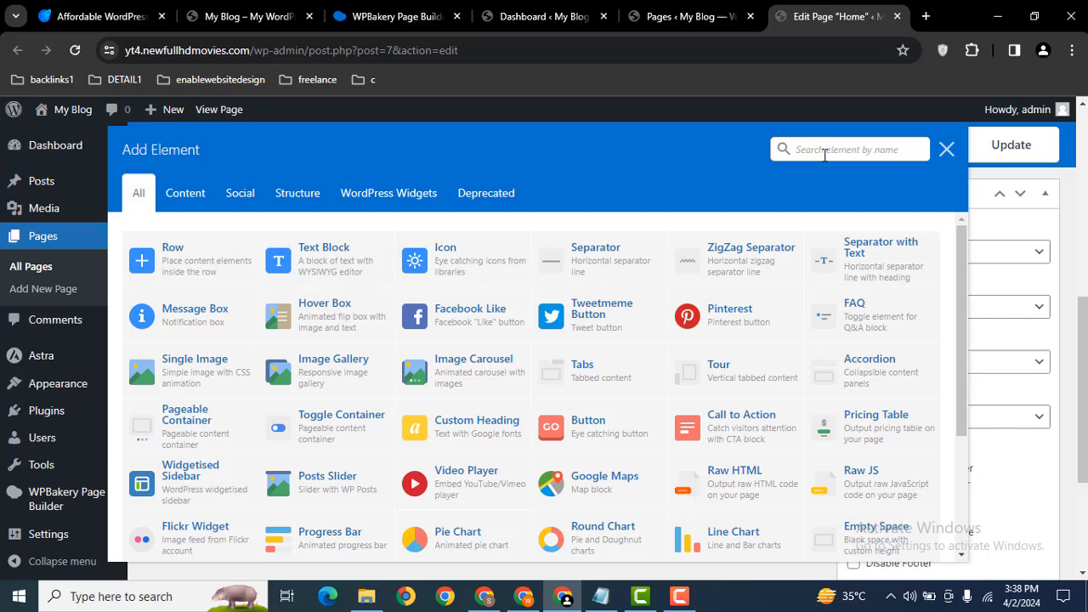
type("googl")
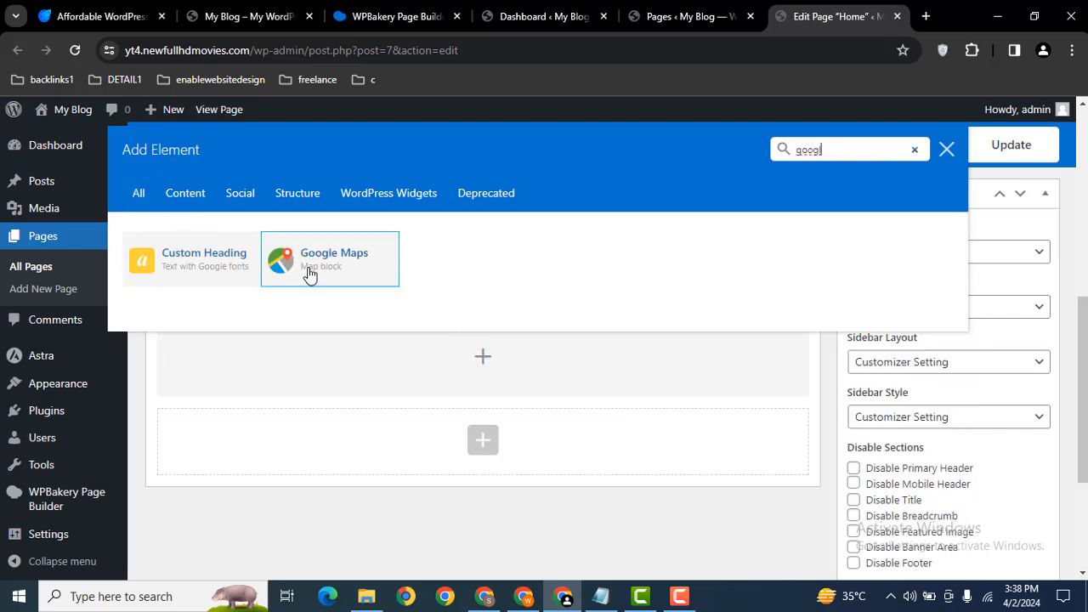
left_click(330, 259)
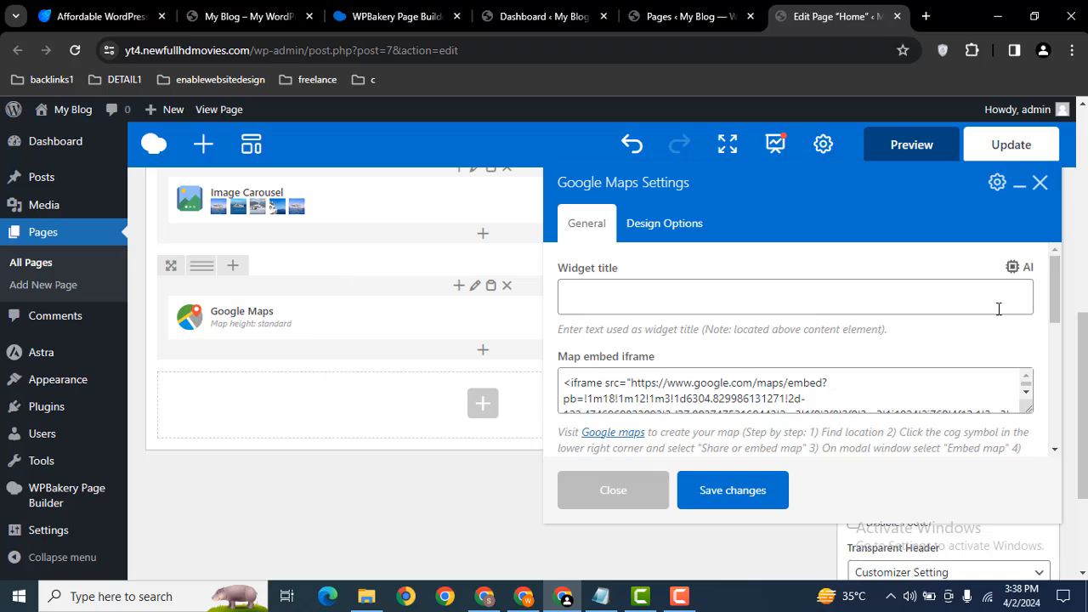
scroll("down", 3)
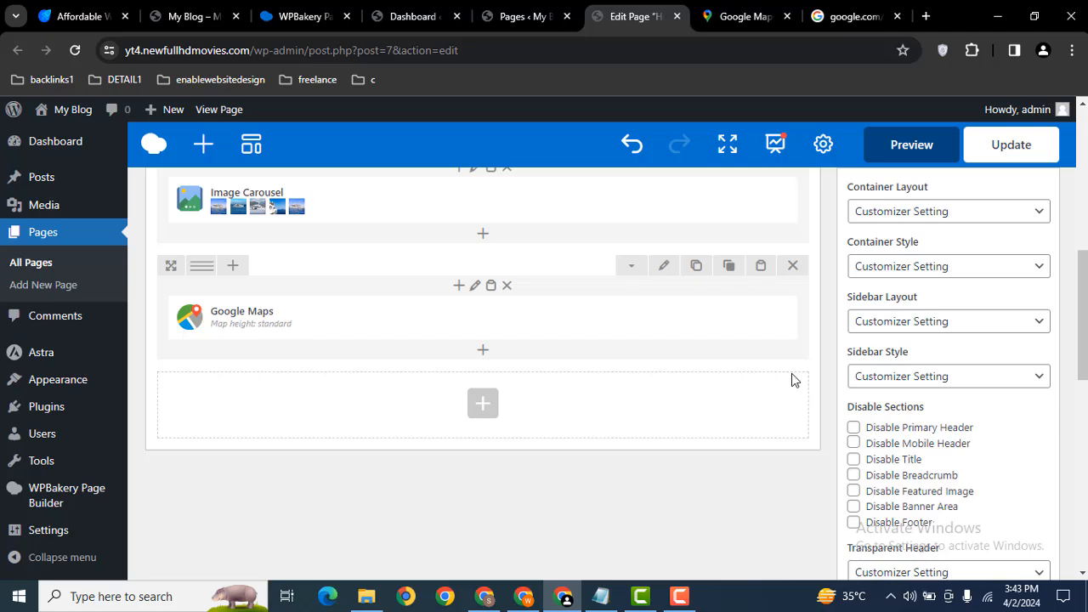
mouse_move(347, 296)
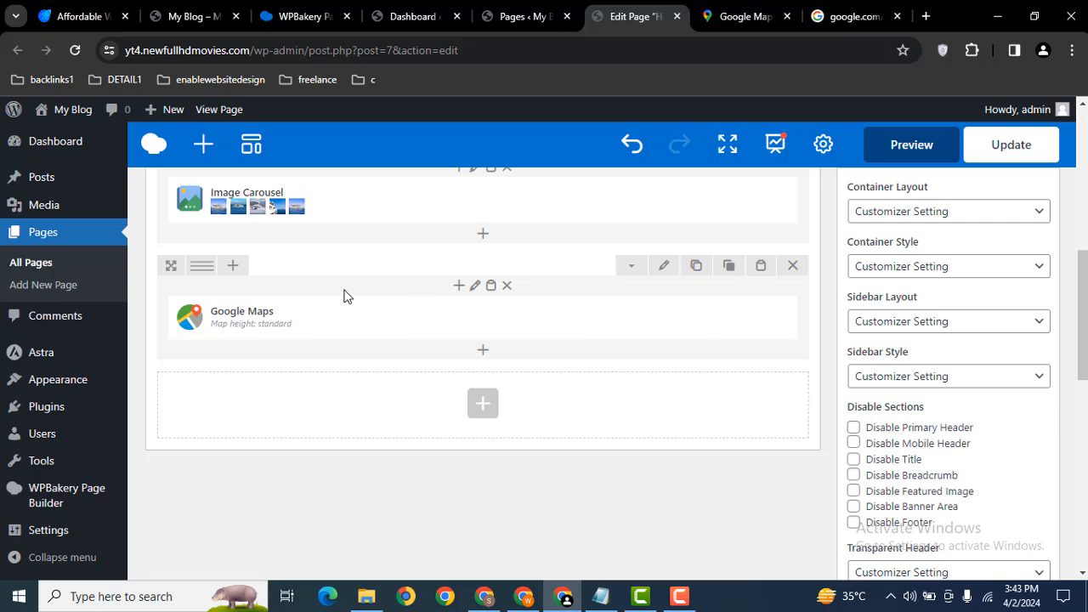
mouse_move(545, 466)
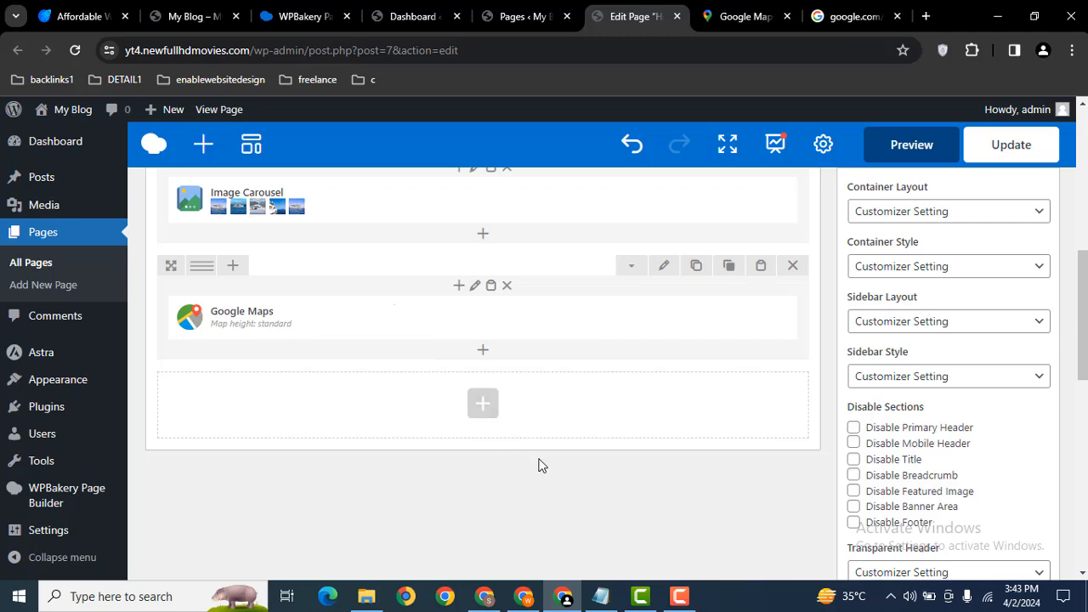
left_click(490, 318)
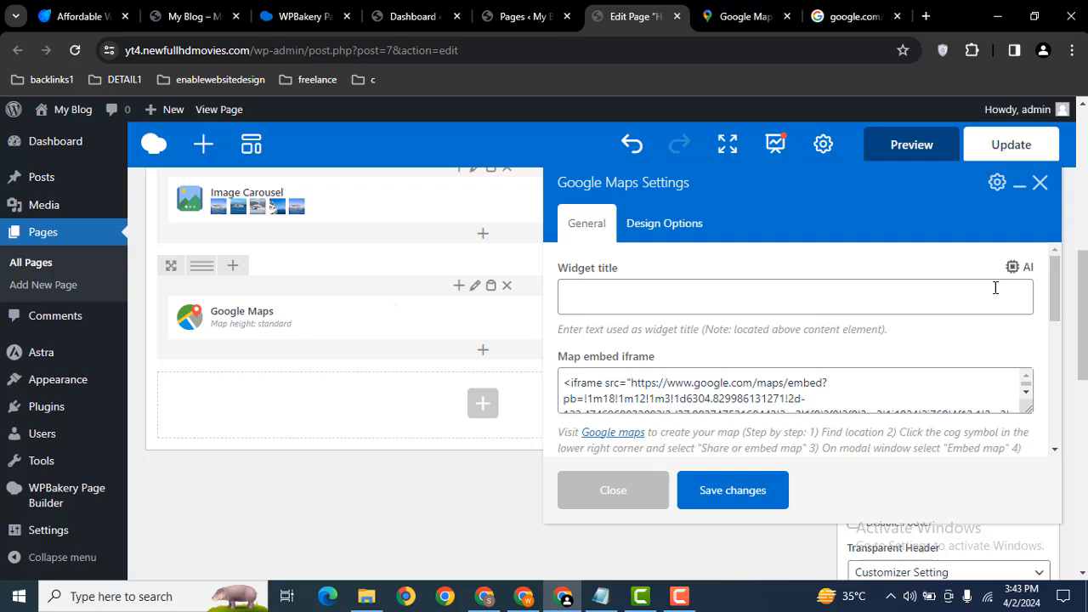
scroll("down", 3)
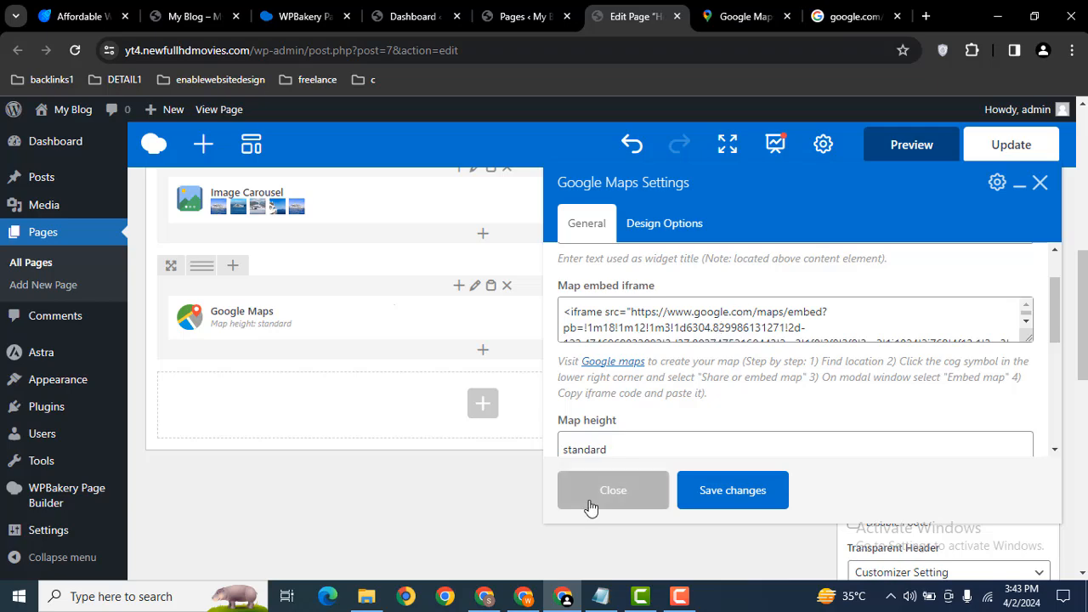
left_click(82, 17)
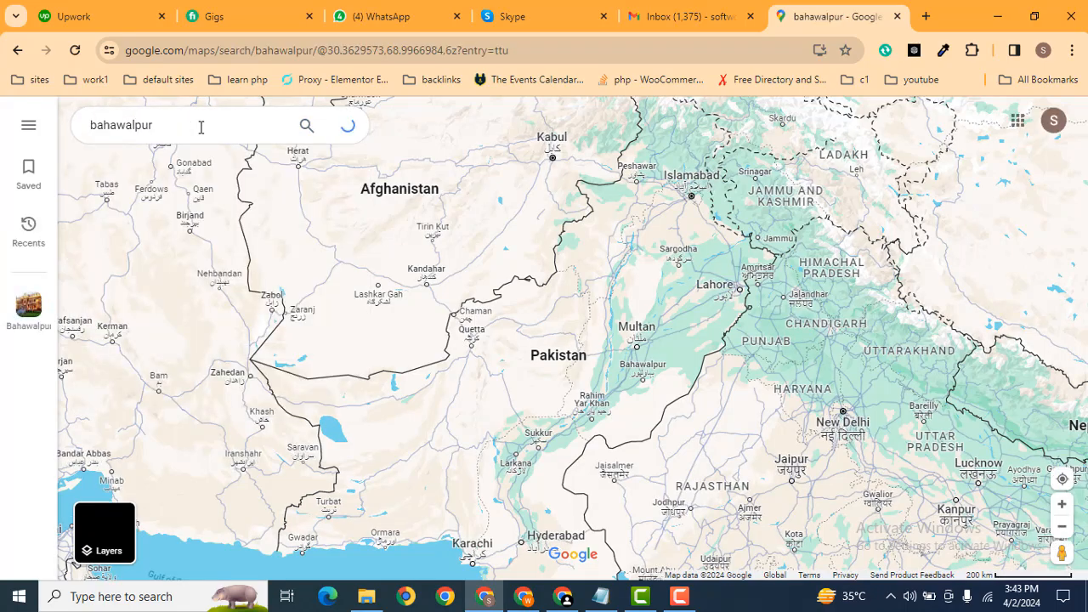
- Search Bahawalpur in Google Maps and get its Share > Embed a map code
left_click(306, 126)
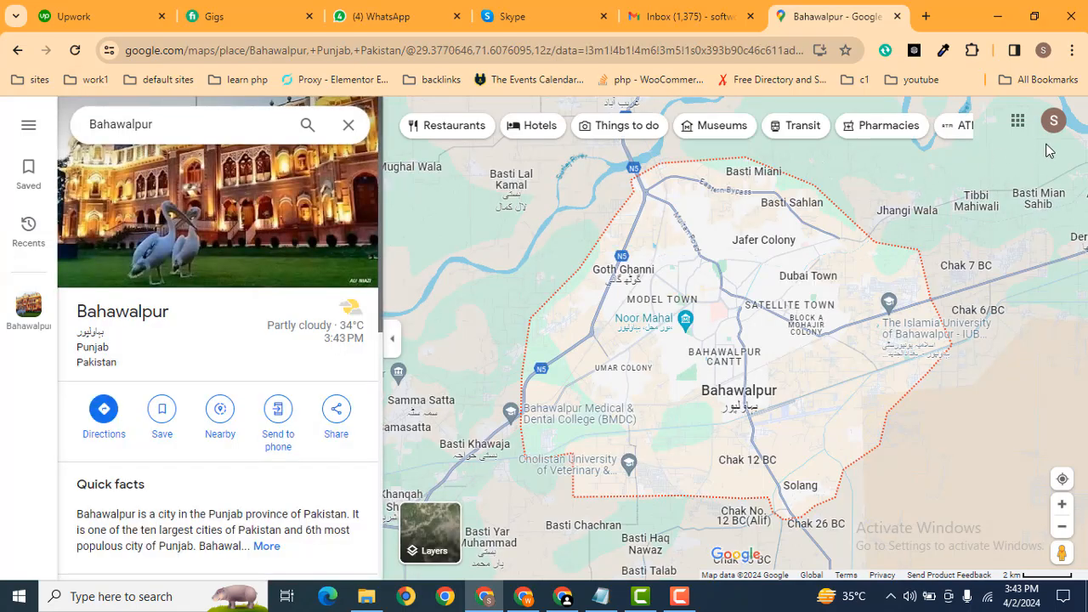
mouse_move(1017, 130)
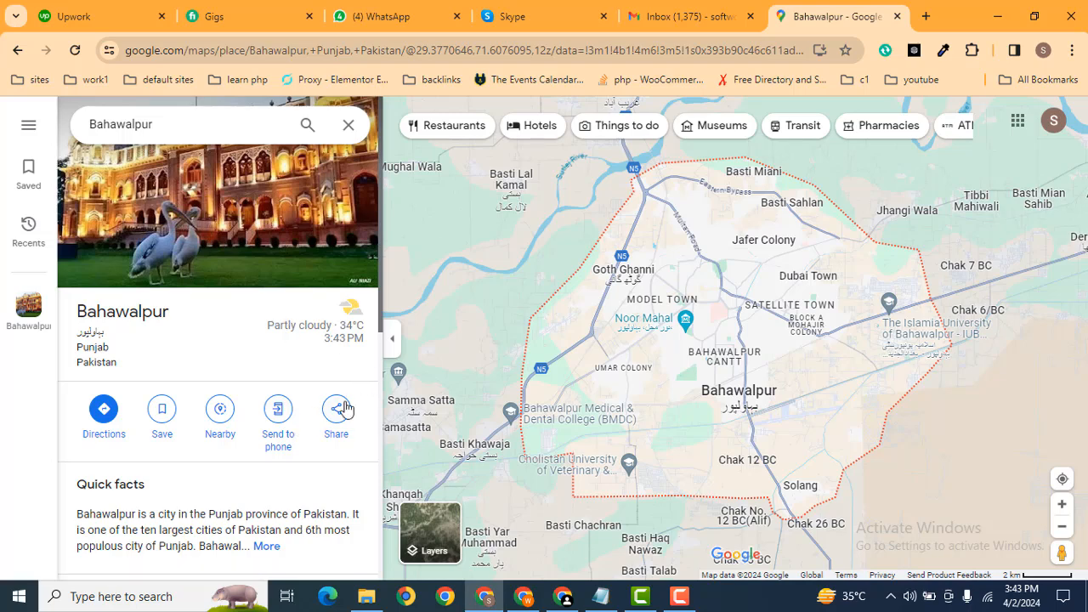
mouse_move(338, 413)
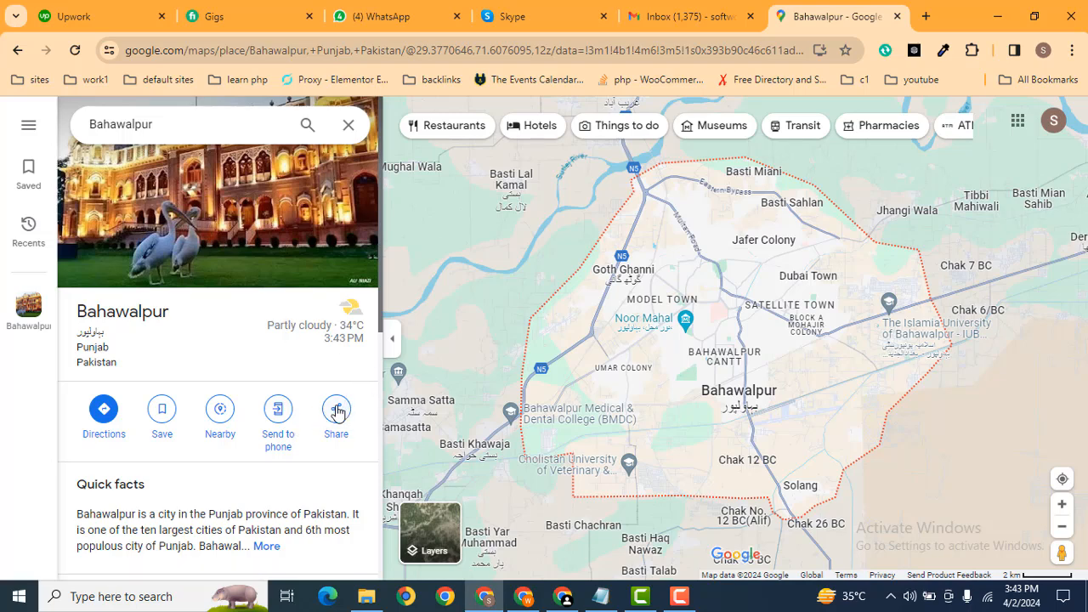
left_click(335, 408)
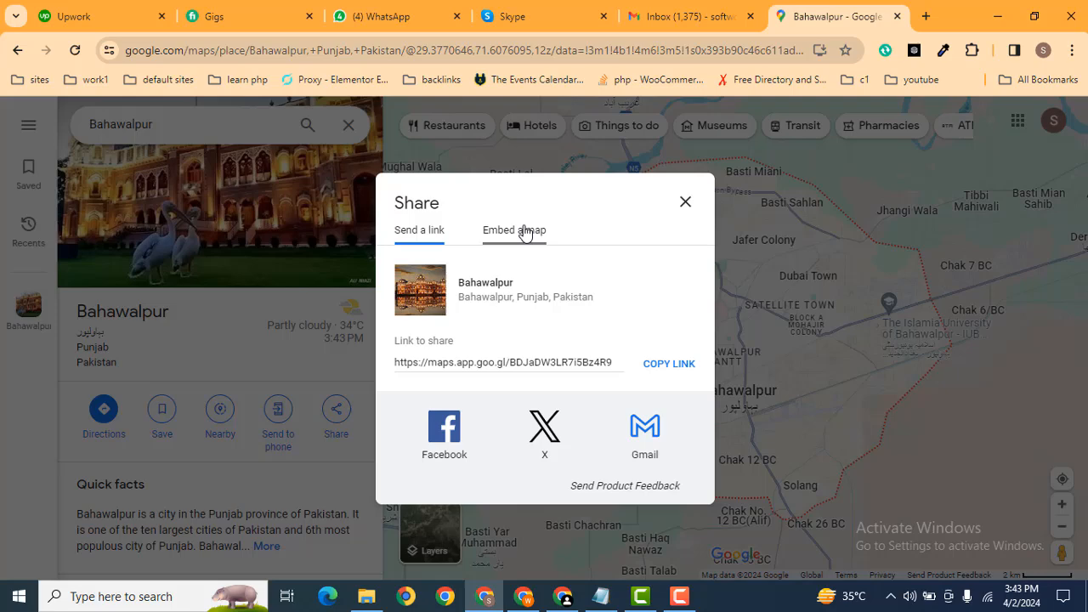
left_click(514, 231)
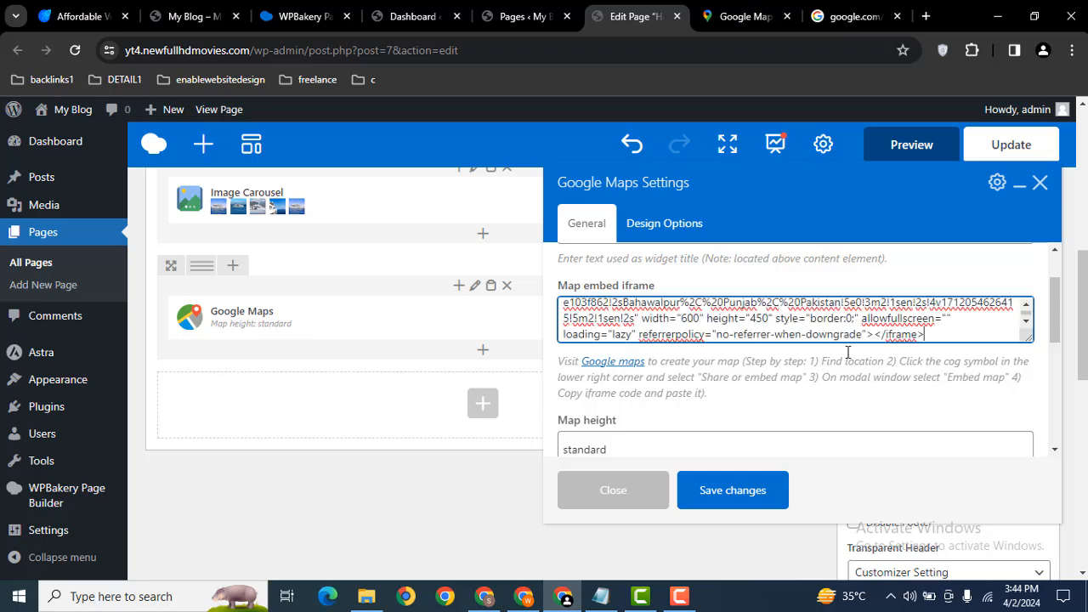
- Save the Bahawalpur iframe in the map element and check it in the page preview
scroll("down", 3)
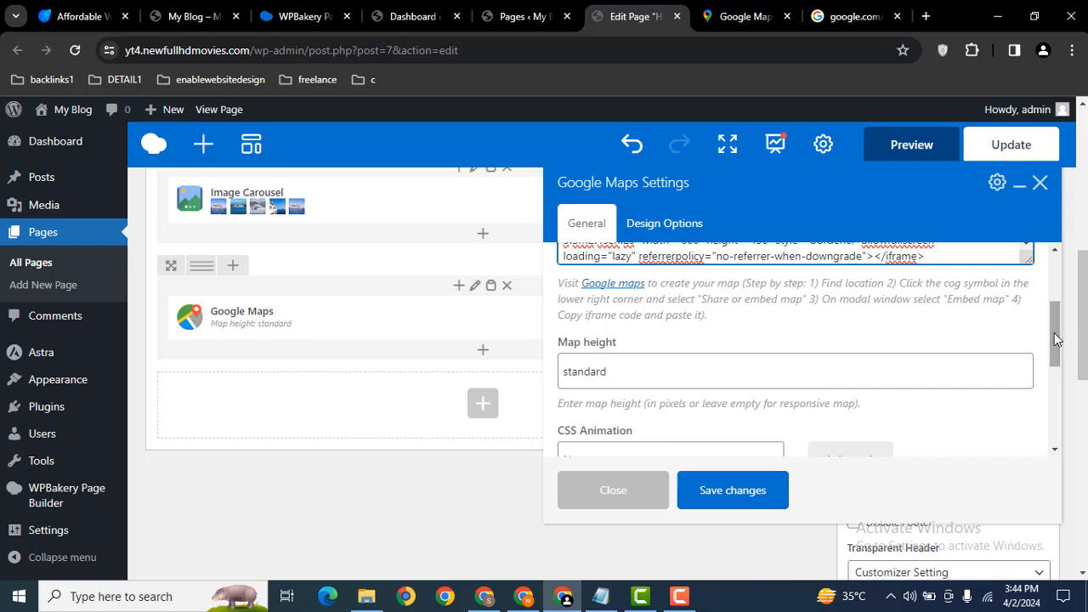
scroll("down", 3)
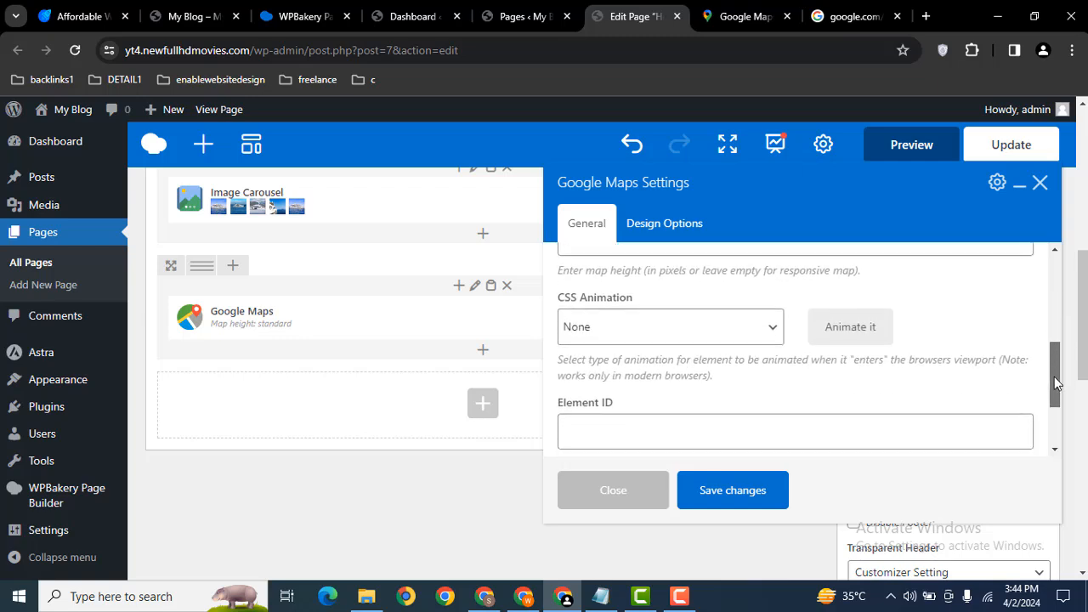
scroll("down", 3)
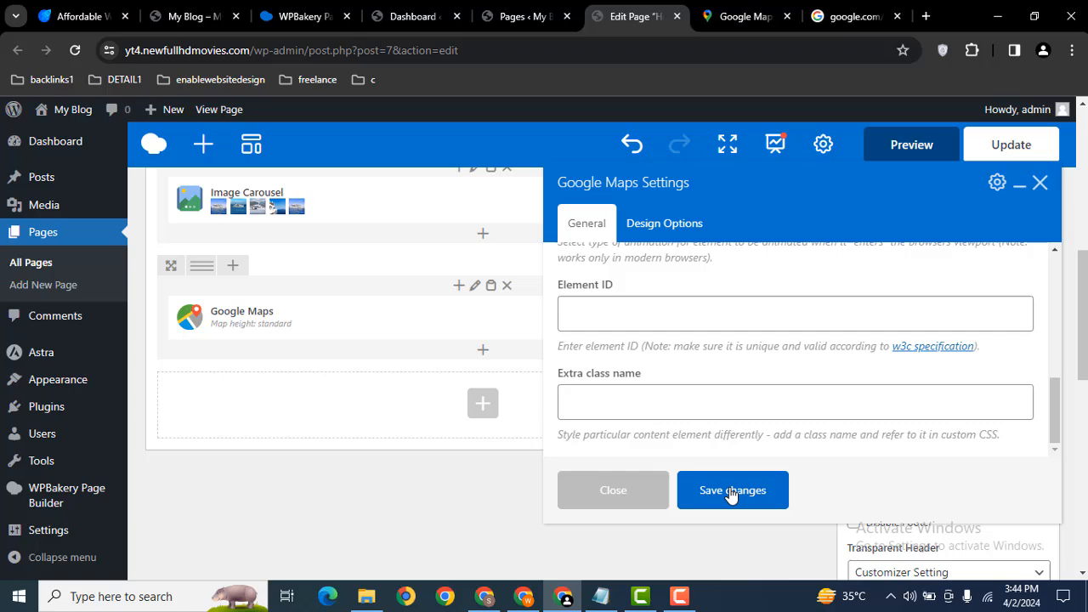
left_click(732, 490)
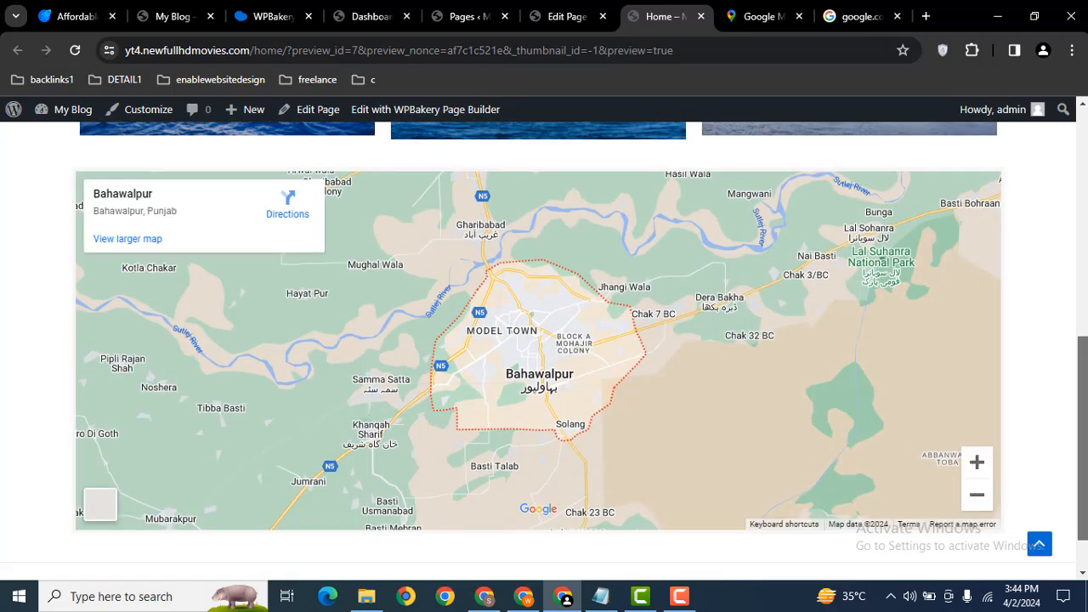
scroll("down", 3)
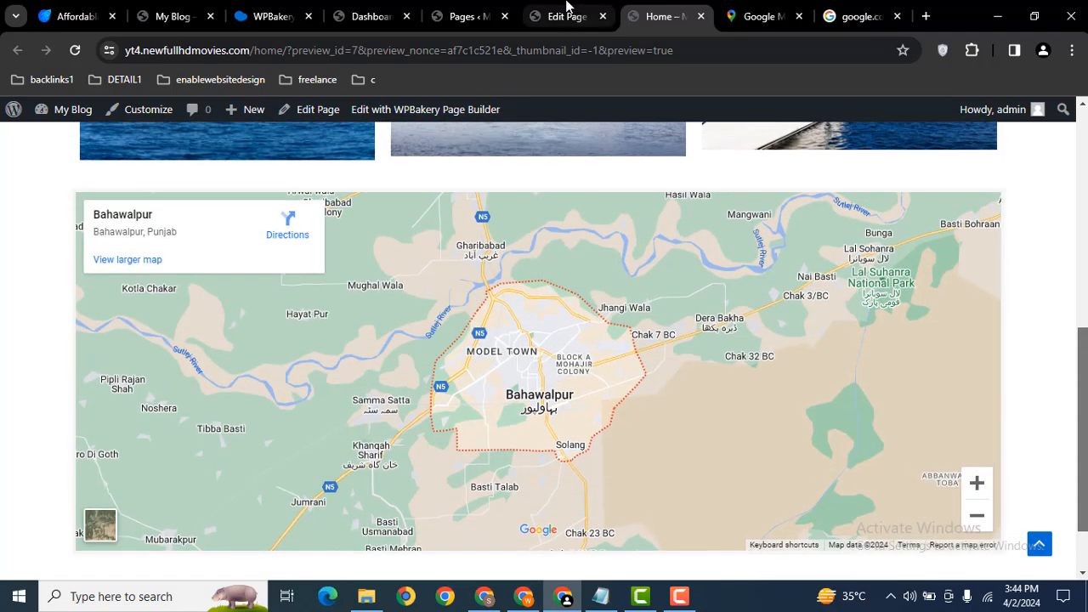
left_click(565, 17)
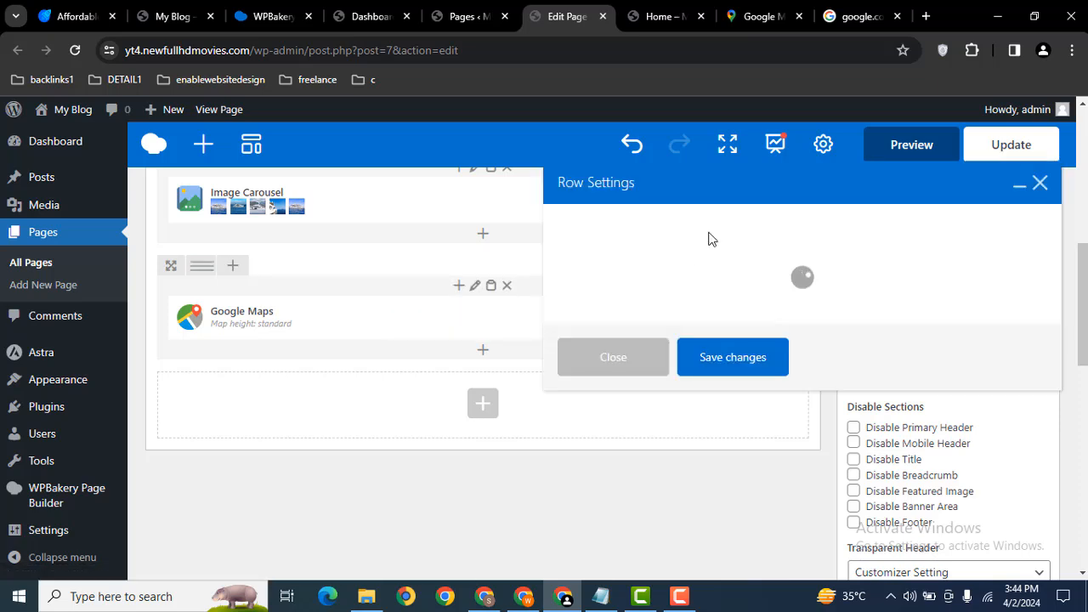
- Set the map row's Row stretch to 'Stretch row and content (no paddings)'
left_click(718, 296)
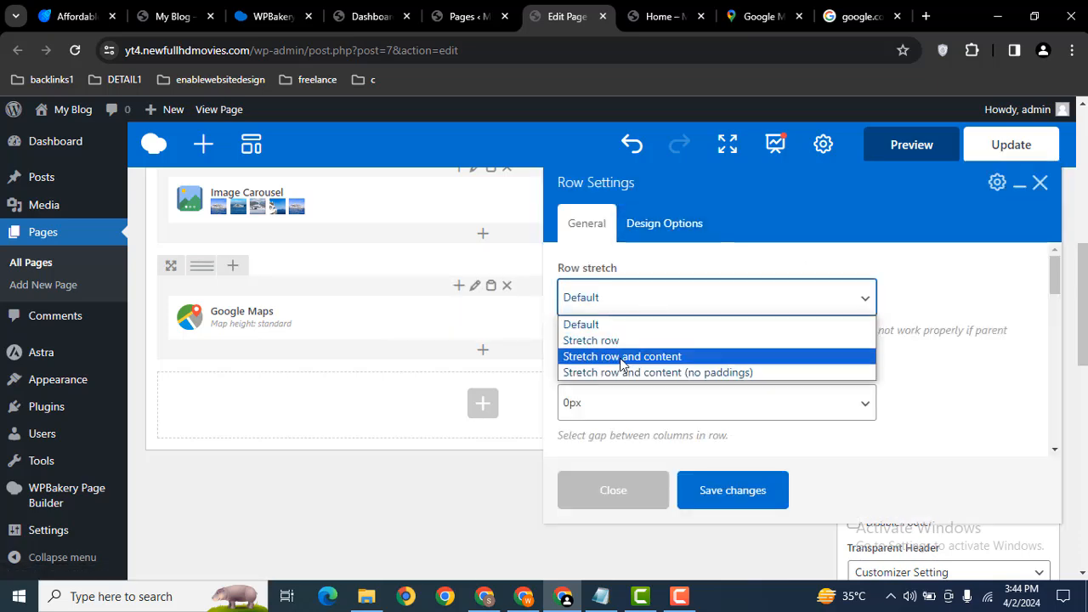
mouse_move(694, 323)
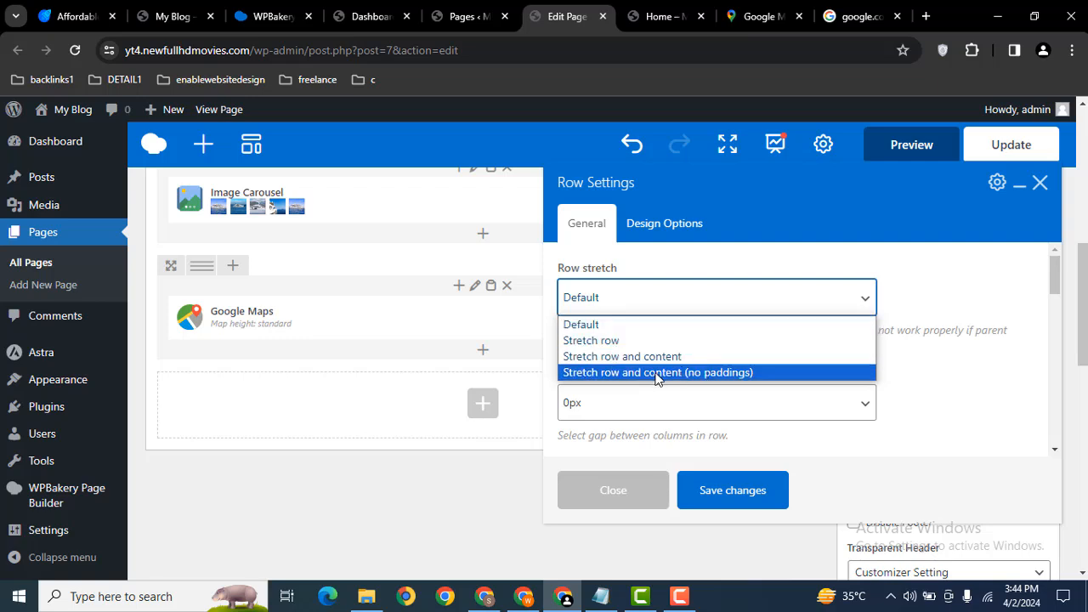
left_click(659, 372)
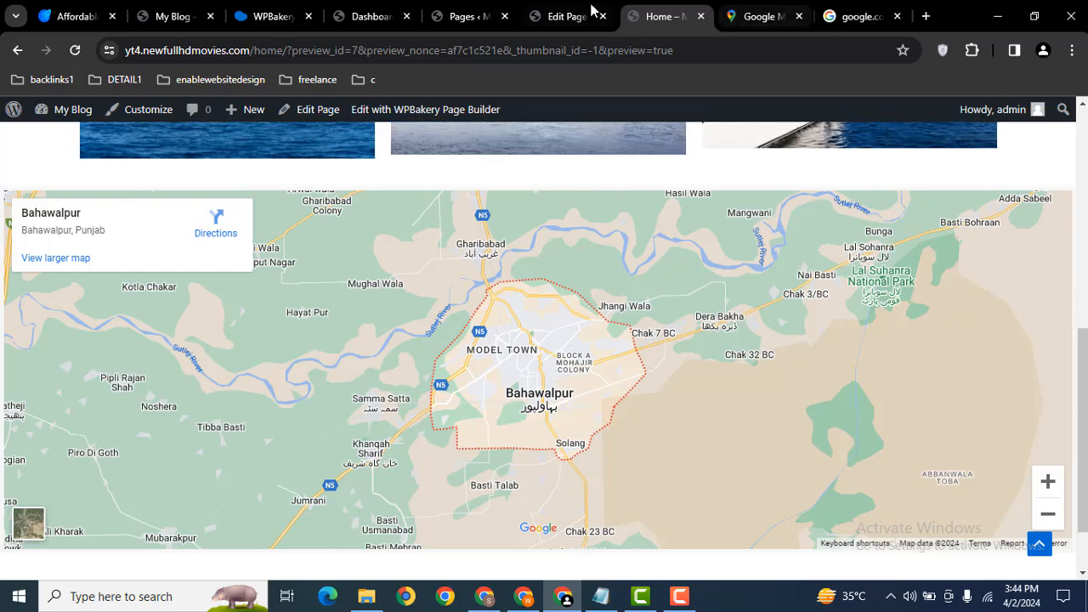
- Update the Home page to save the full-width Bahawalpur map
left_click(561, 16)
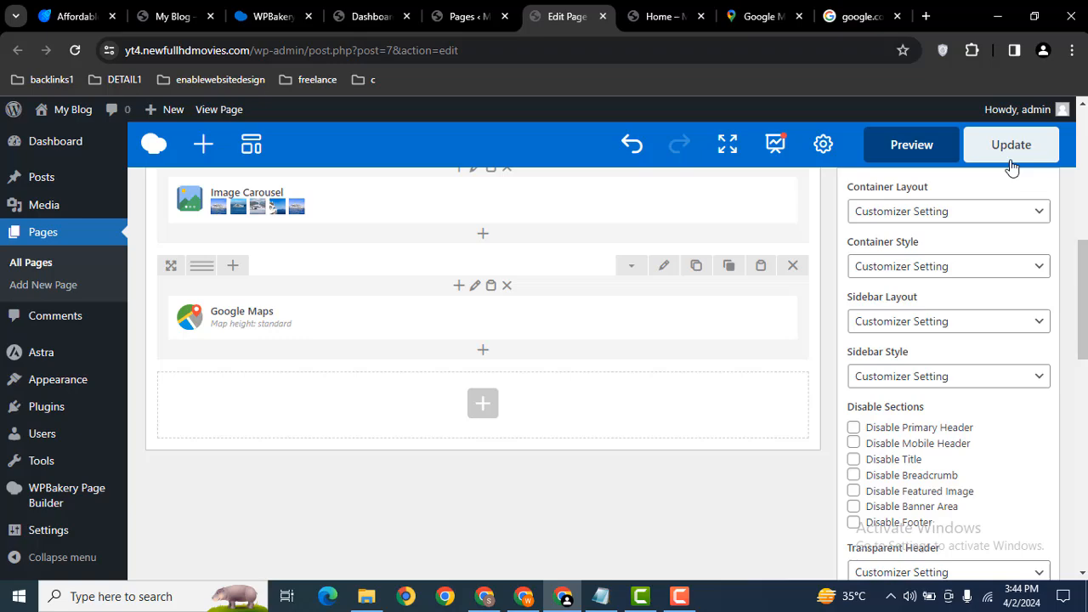
left_click(1010, 145)
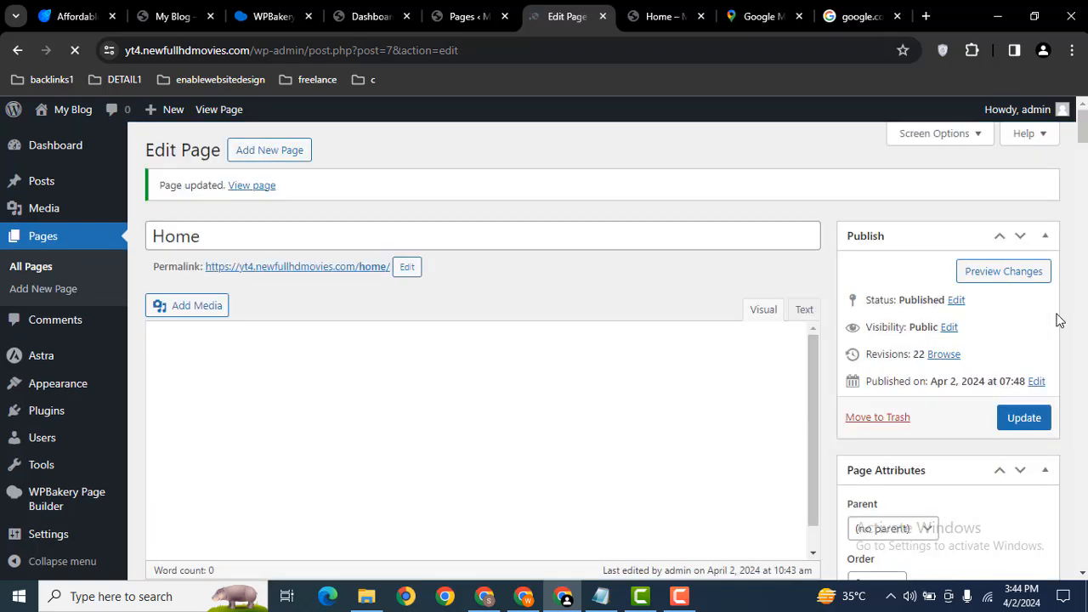